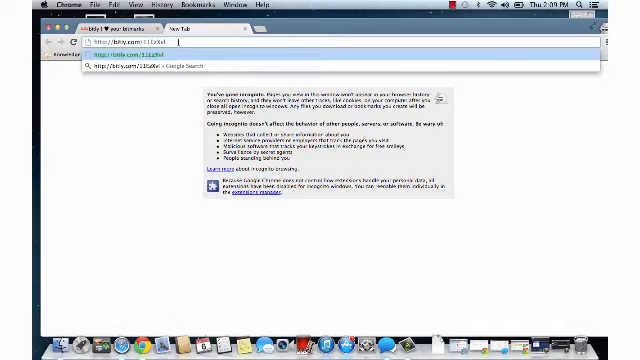
Step: Load bitly.com/11EzXvl+ to view the blog short link's info and click stats
{"action": "key", "text": "Return"}
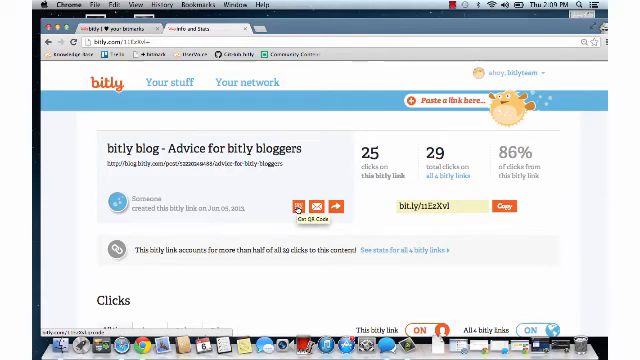
Step: Use the Get QR Code icon to open the short link's QR image in a new tab
{"action": "left_click", "coordinate": [297, 206]}
{"action": "type", "text": "http://bitly.com/11EzXvl"}
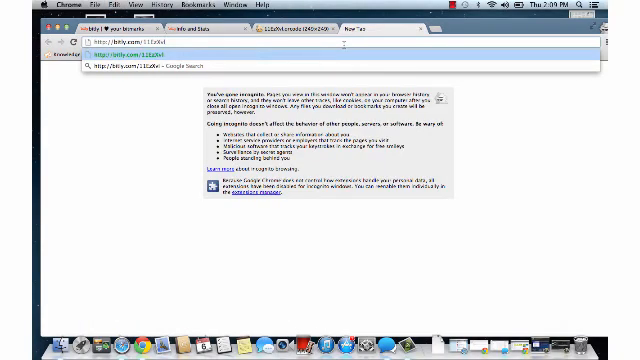
Step: Append '.qrcode' to bitly.com/11EzXvl in a new tab's address bar
{"action": "type", "text": "qrcode"}
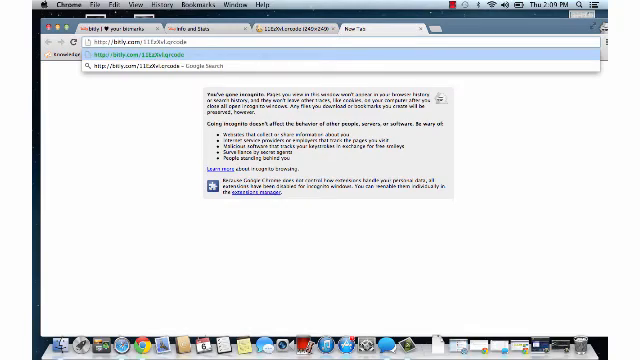